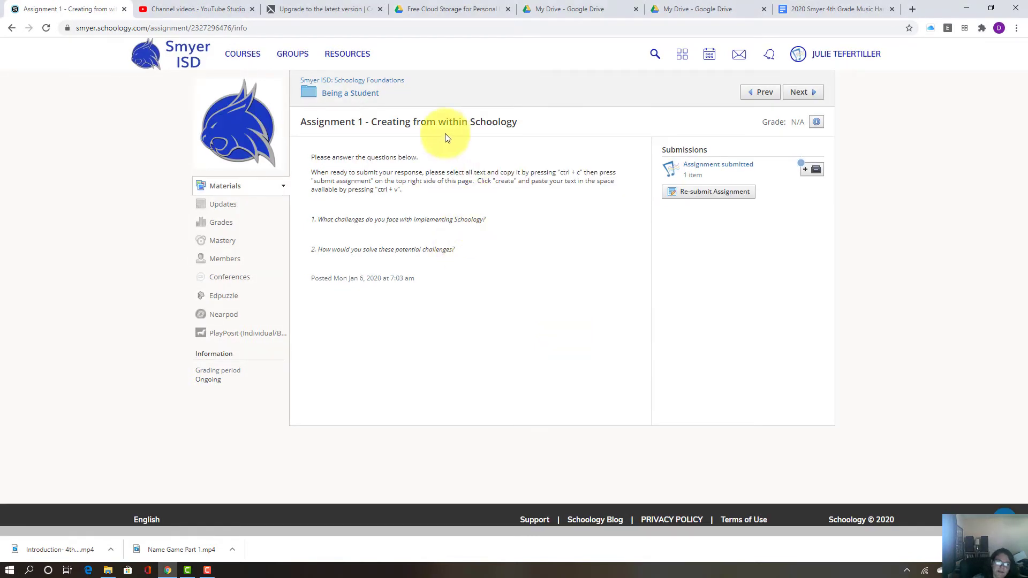
{"action": "mouse_move", "coordinate": [680, 232]}
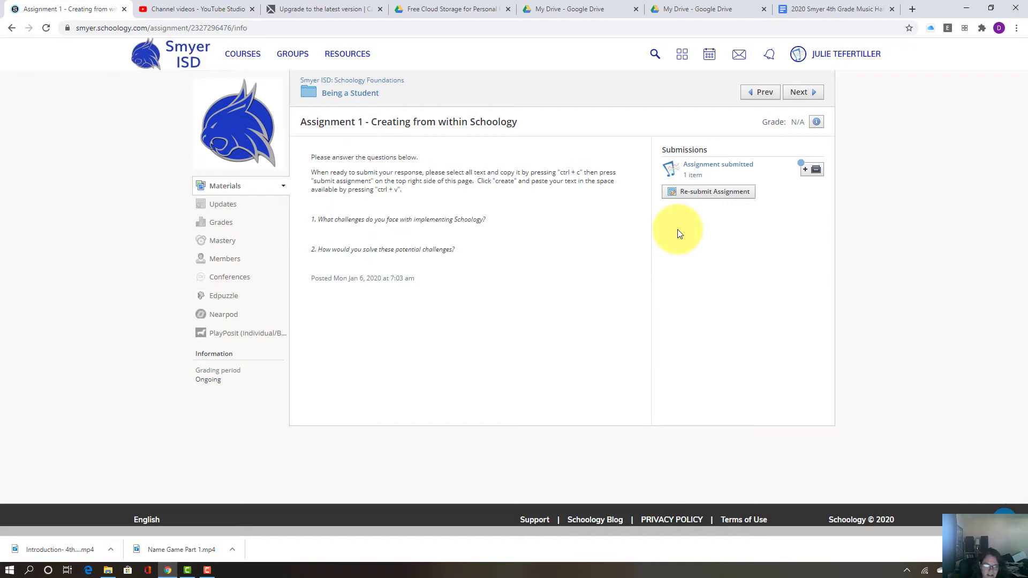
{"action": "mouse_move", "coordinate": [510, 203]}
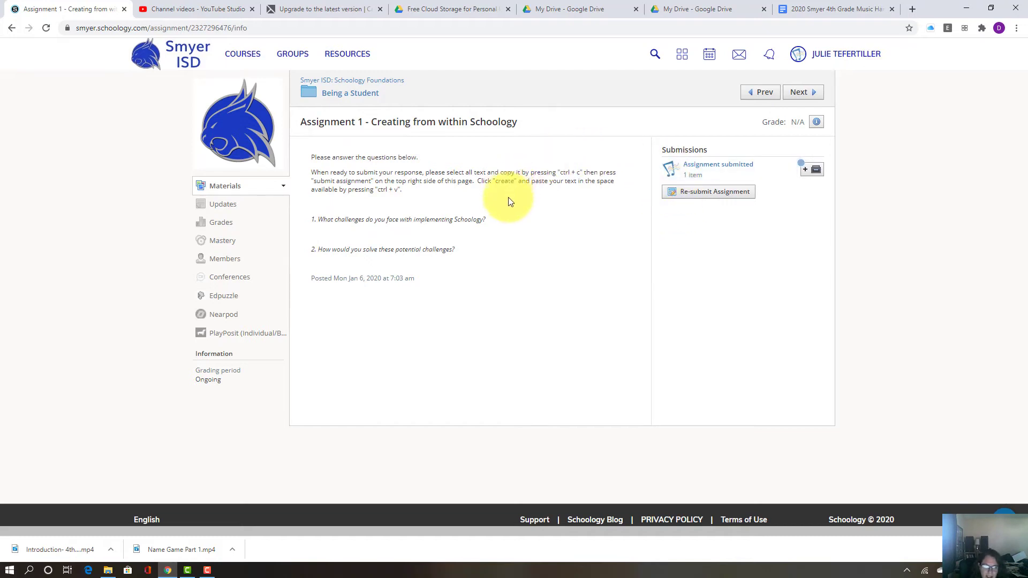
{"action": "mouse_move", "coordinate": [596, 185]}
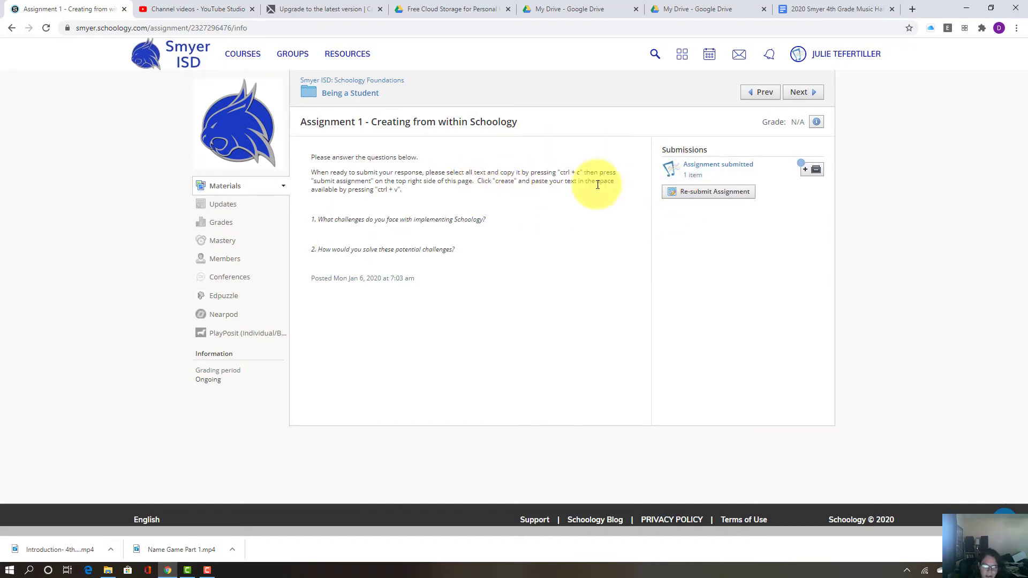
{"action": "mouse_move", "coordinate": [686, 197]}
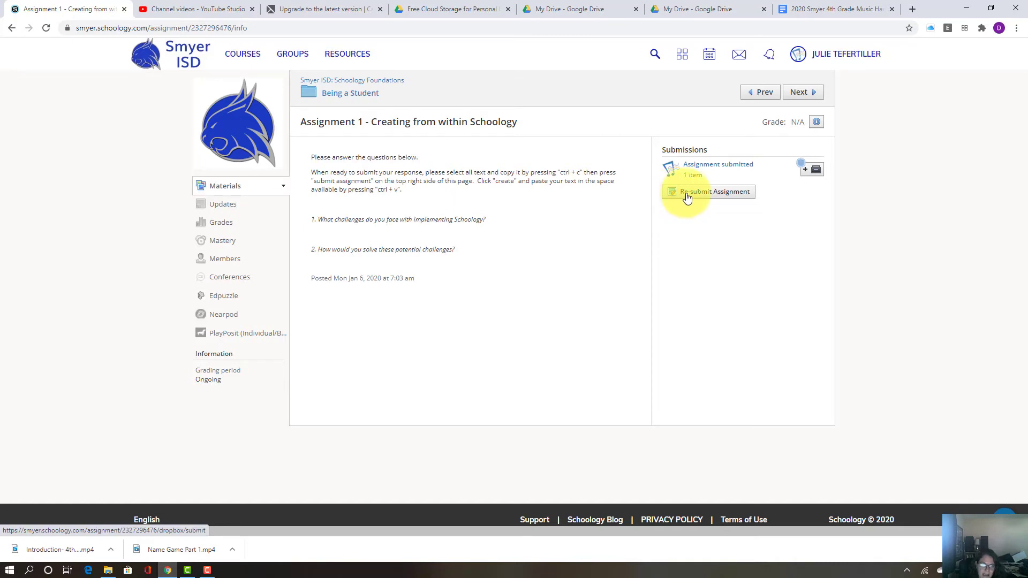
- Start resubmitting Assignment 1, review the Create and Resources options, and return to Upload
{"action": "left_click", "coordinate": [714, 191]}
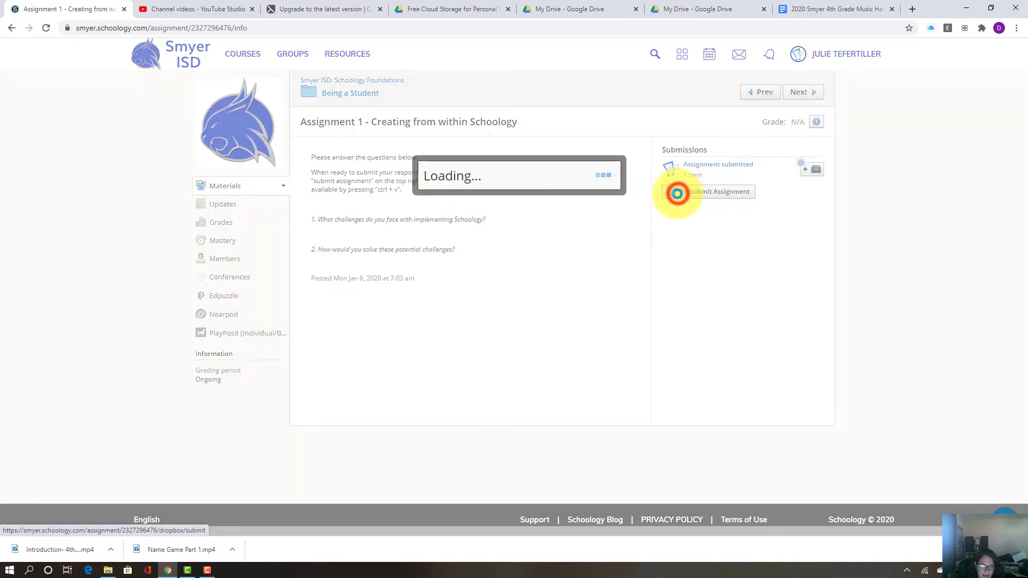
{"action": "left_click", "coordinate": [717, 197]}
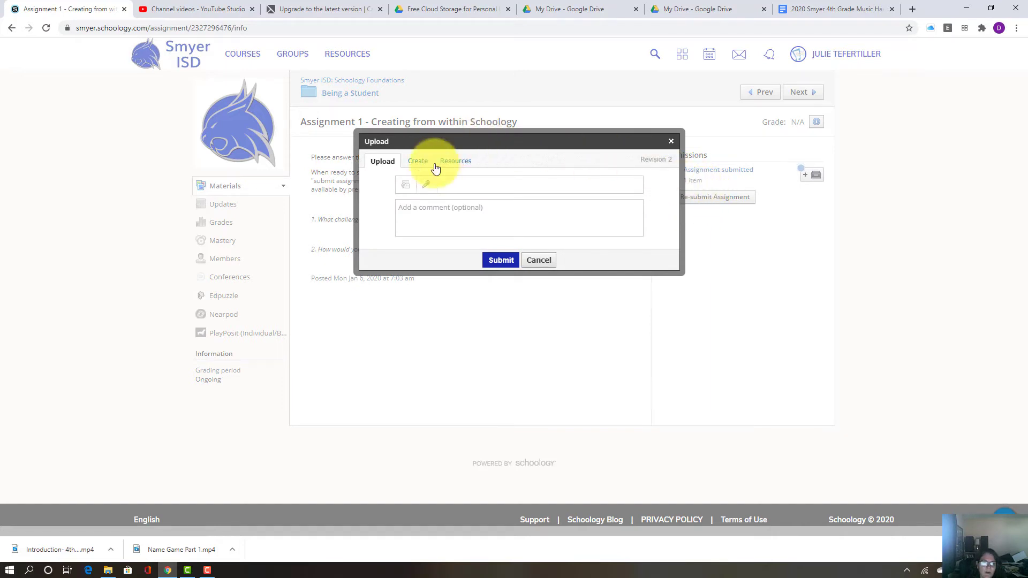
{"action": "mouse_move", "coordinate": [509, 222]}
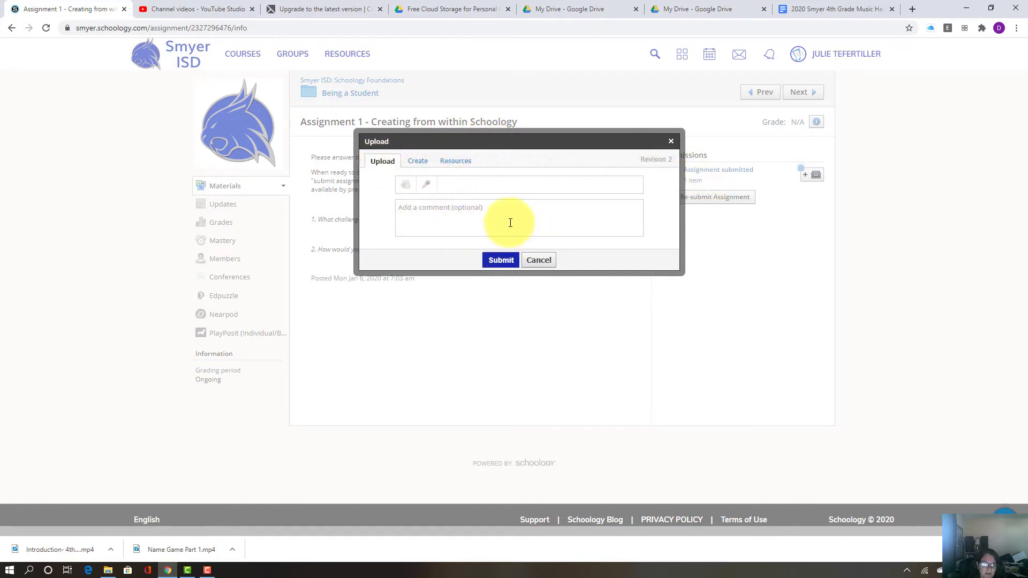
{"action": "left_click", "coordinate": [418, 160]}
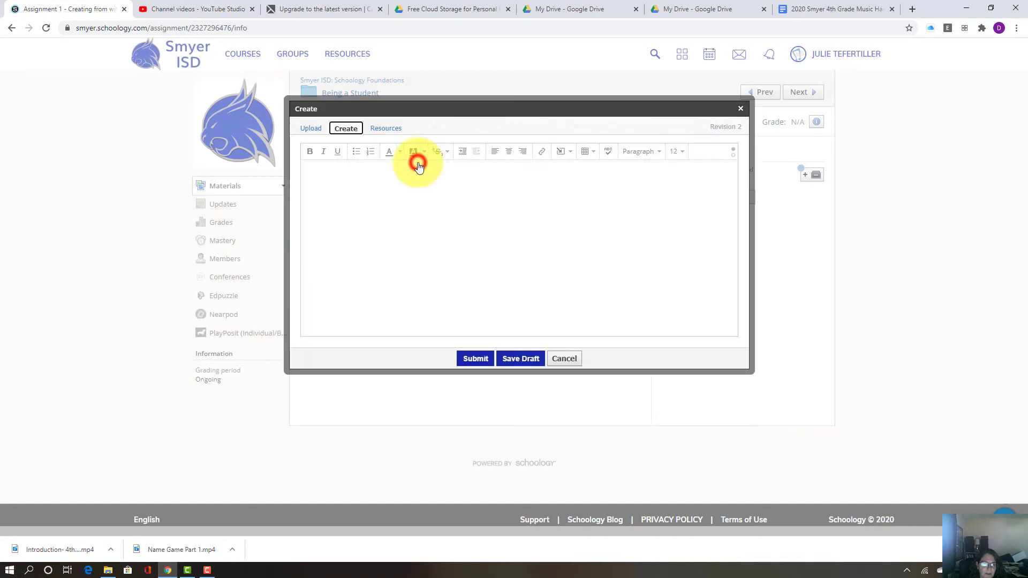
{"action": "left_click", "coordinate": [385, 127]}
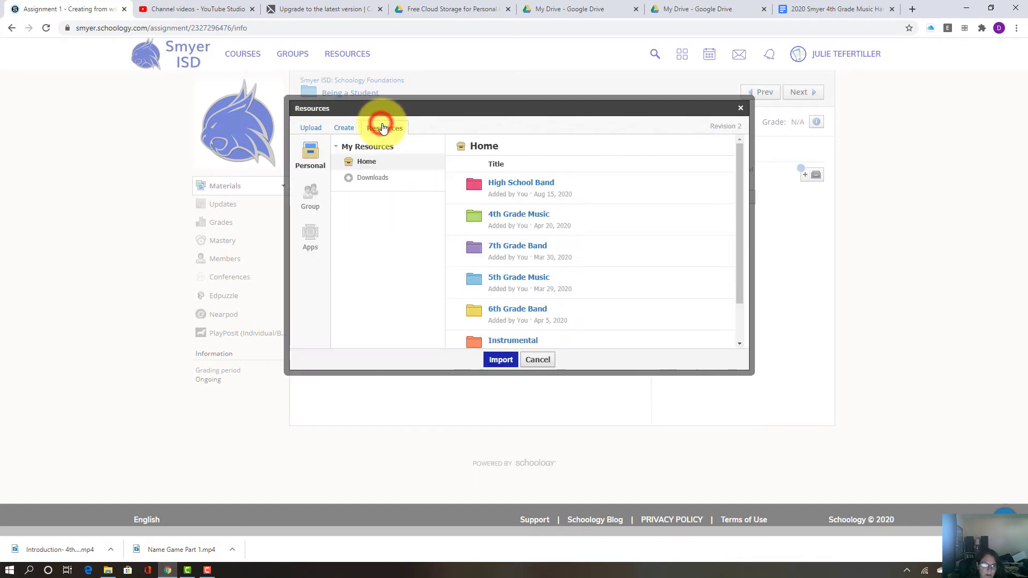
{"action": "left_click", "coordinate": [536, 360]}
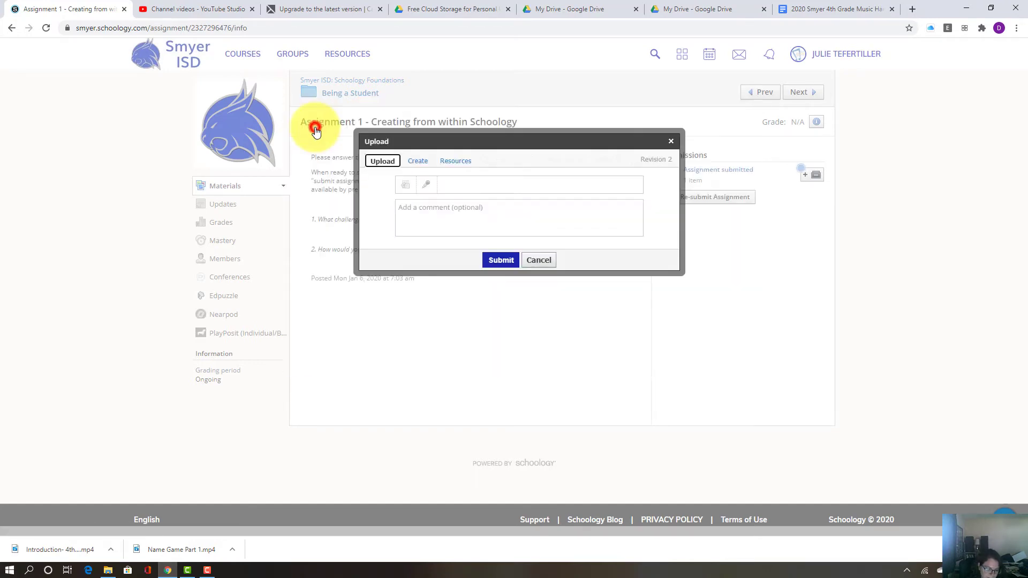
{"action": "mouse_move", "coordinate": [405, 184]}
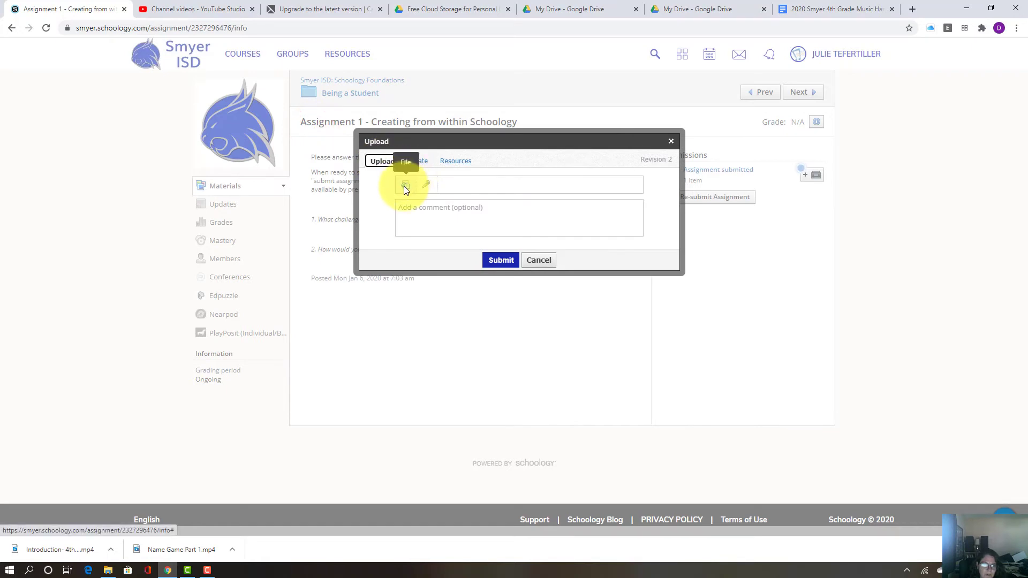
- Choose to record a submission, bringing up the audio-only or audio-and-video chooser
{"action": "left_click", "coordinate": [406, 185]}
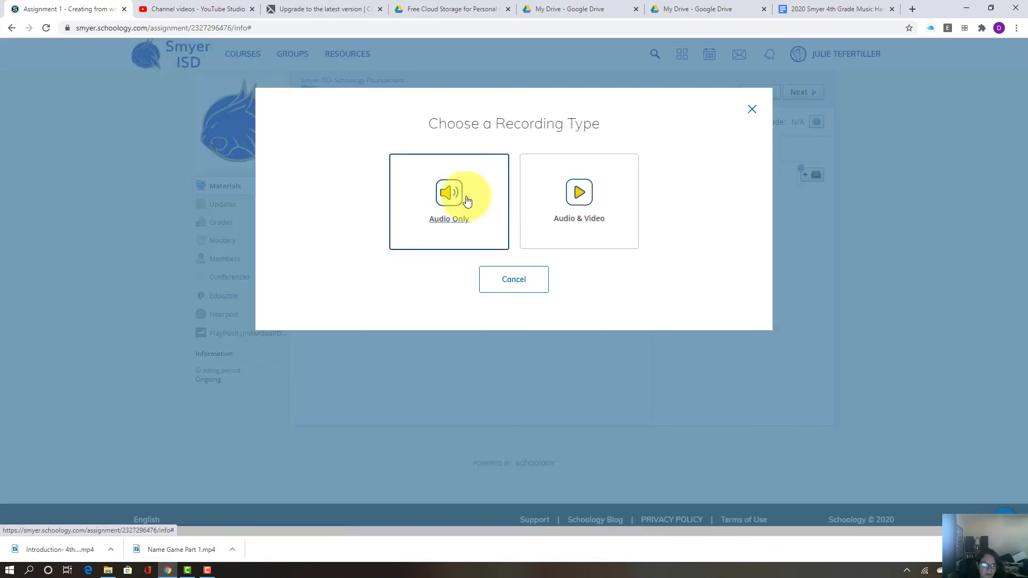
{"action": "mouse_move", "coordinate": [176, 569]}
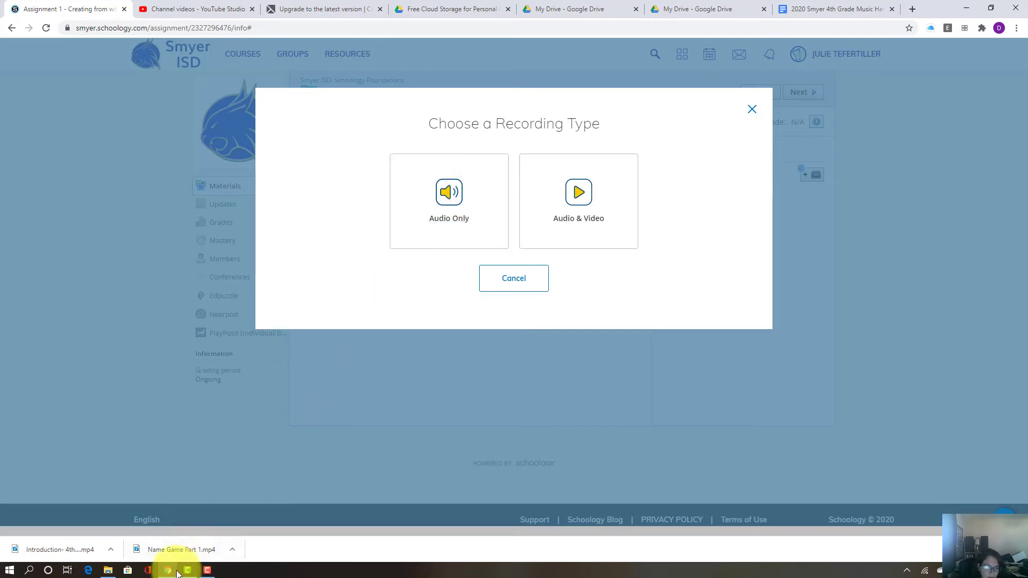
{"action": "mouse_move", "coordinate": [375, 260]}
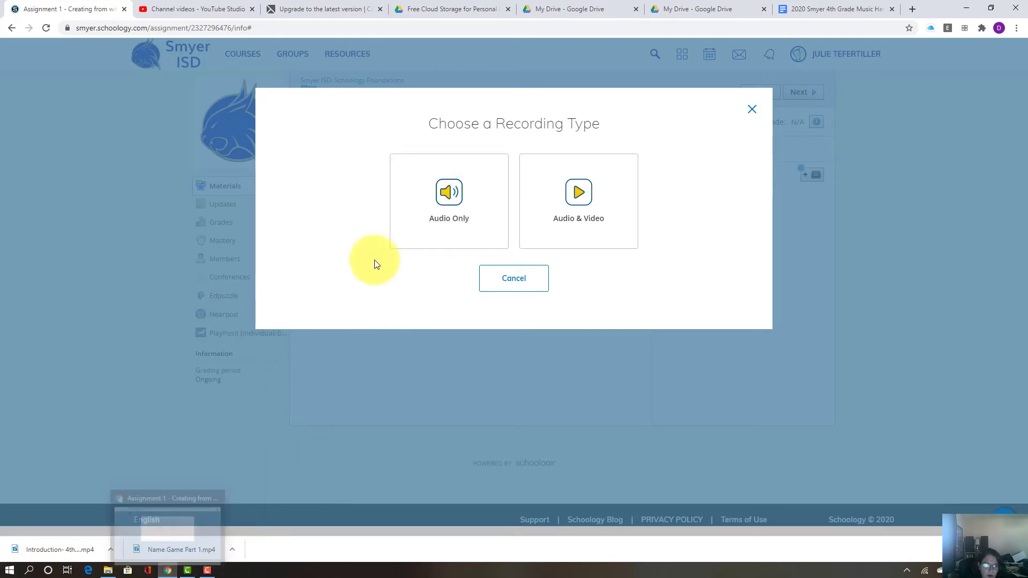
{"action": "mouse_move", "coordinate": [335, 247]}
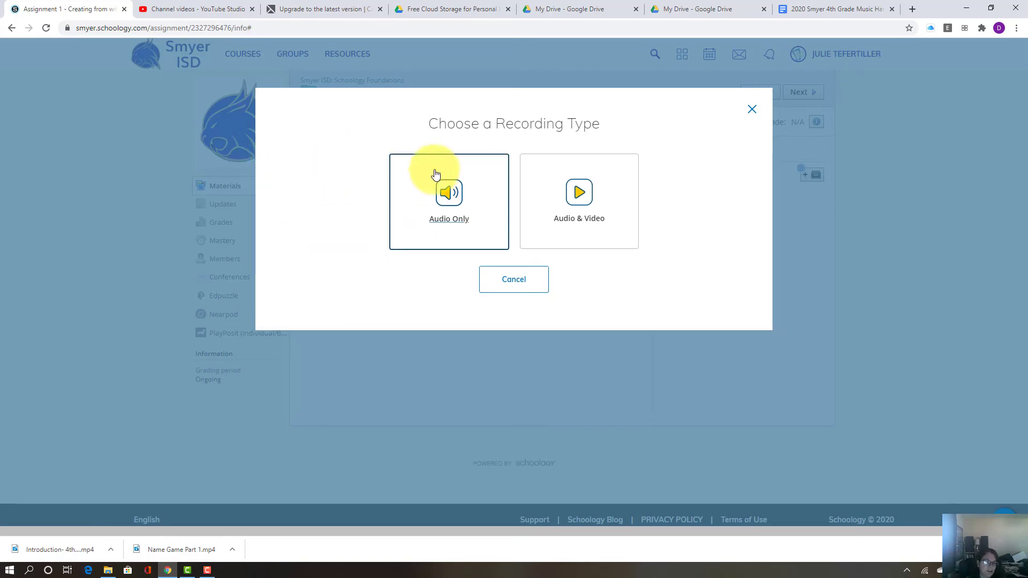
{"action": "mouse_move", "coordinate": [451, 165]}
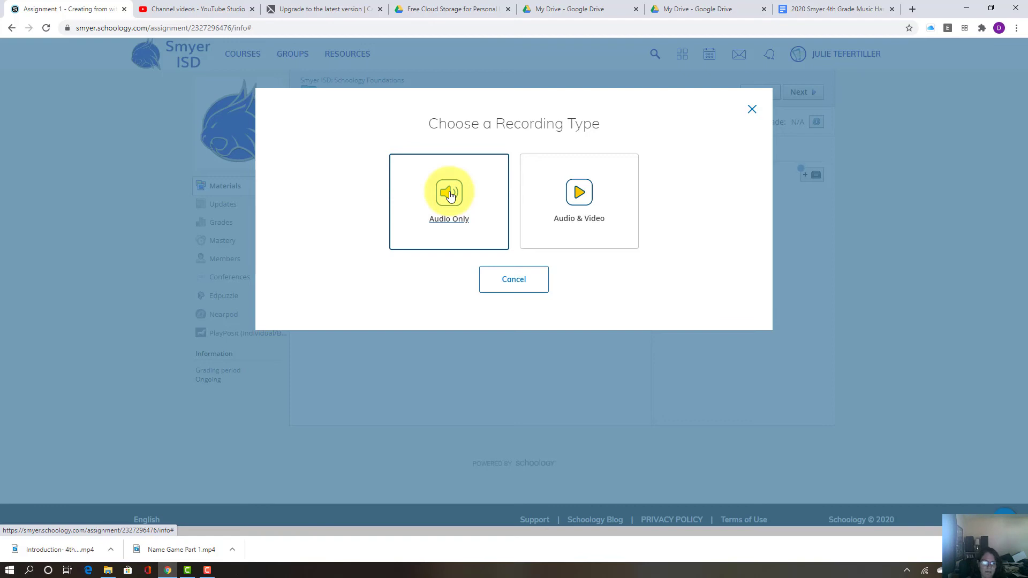
{"action": "mouse_move", "coordinate": [522, 235]}
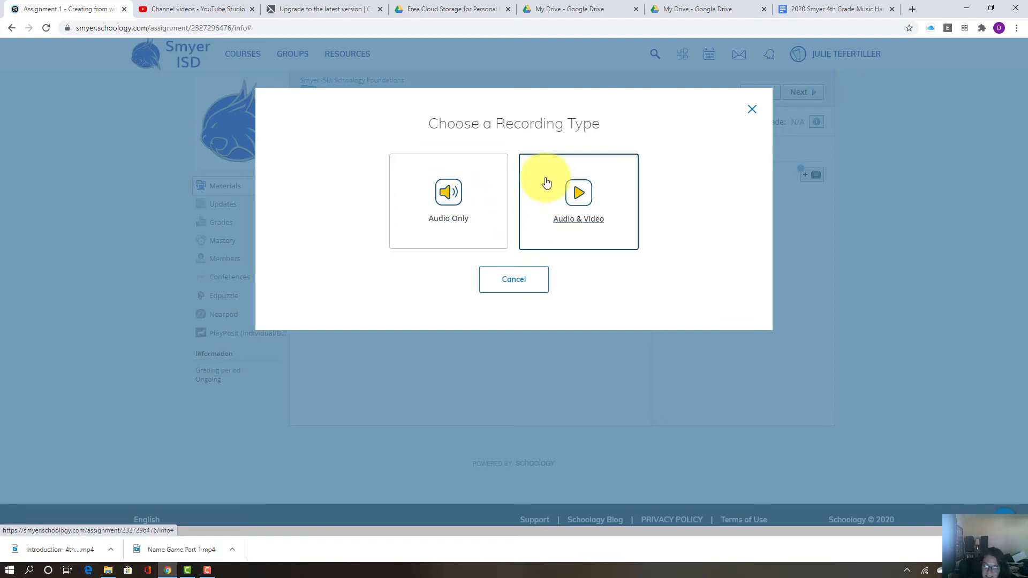
{"action": "mouse_move", "coordinate": [608, 222]}
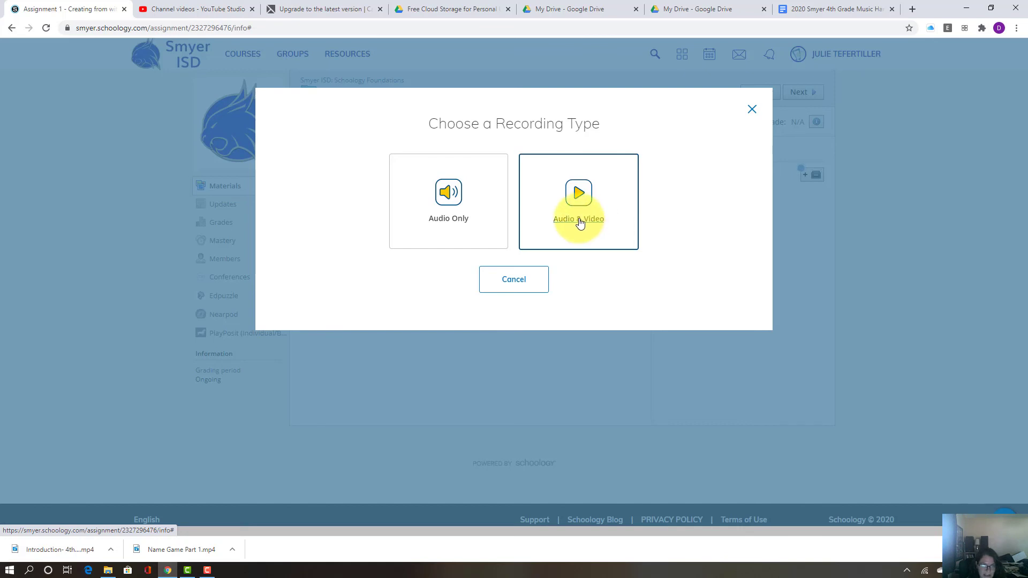
{"action": "left_click", "coordinate": [577, 201]}
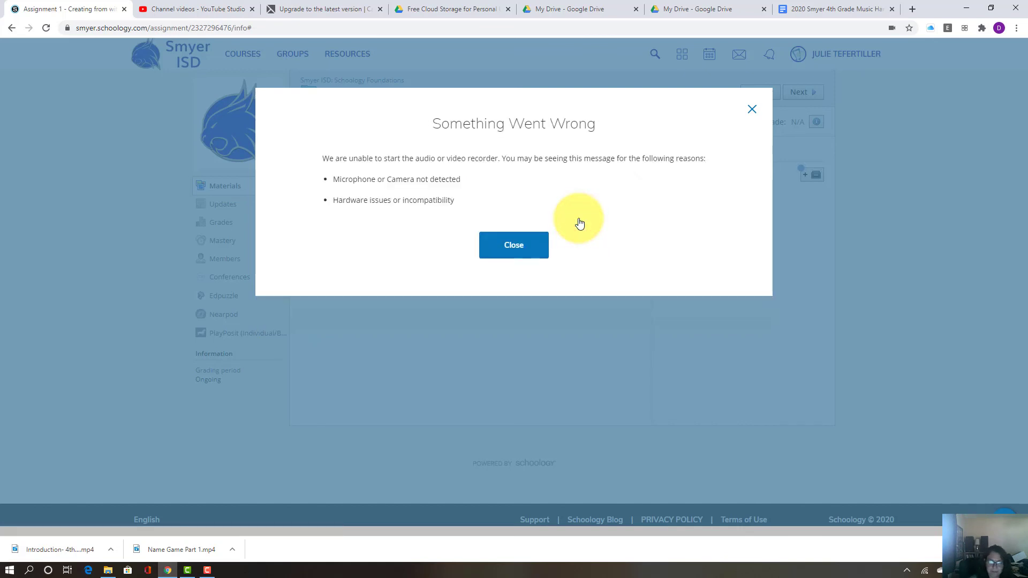
{"action": "left_click", "coordinate": [513, 245]}
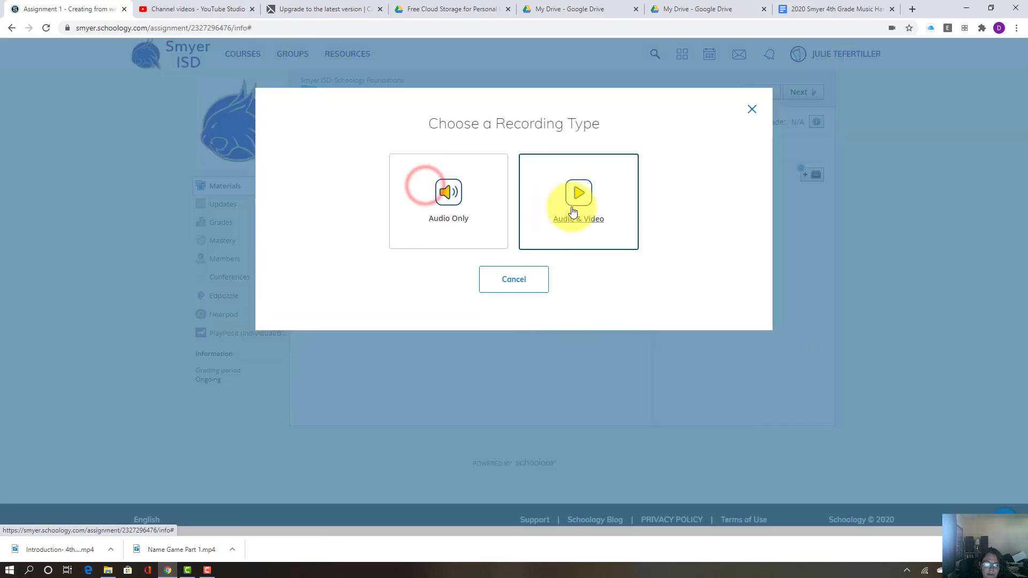
{"action": "mouse_move", "coordinate": [583, 226]}
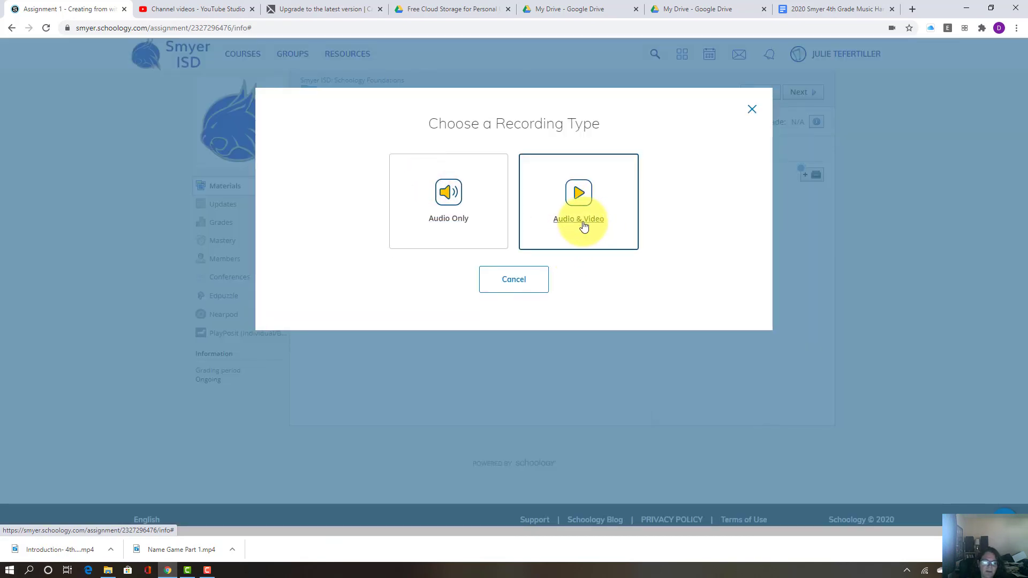
{"action": "mouse_move", "coordinate": [578, 230]}
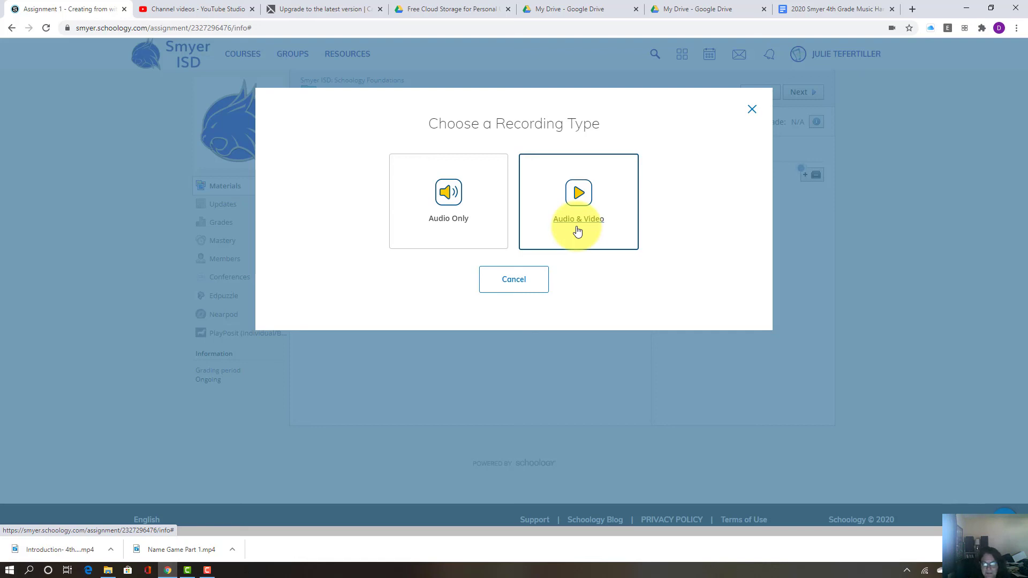
{"action": "mouse_move", "coordinate": [592, 194]}
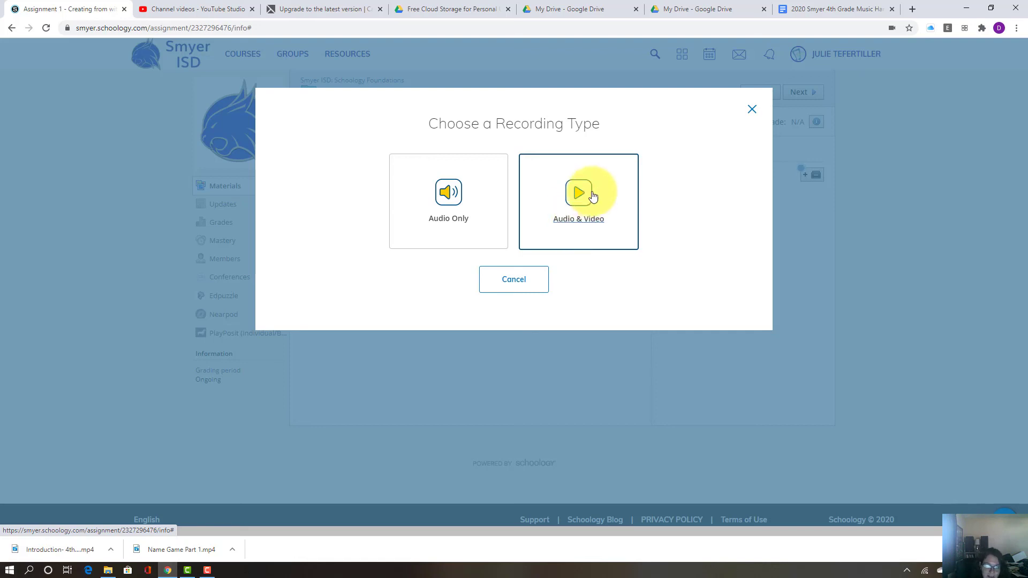